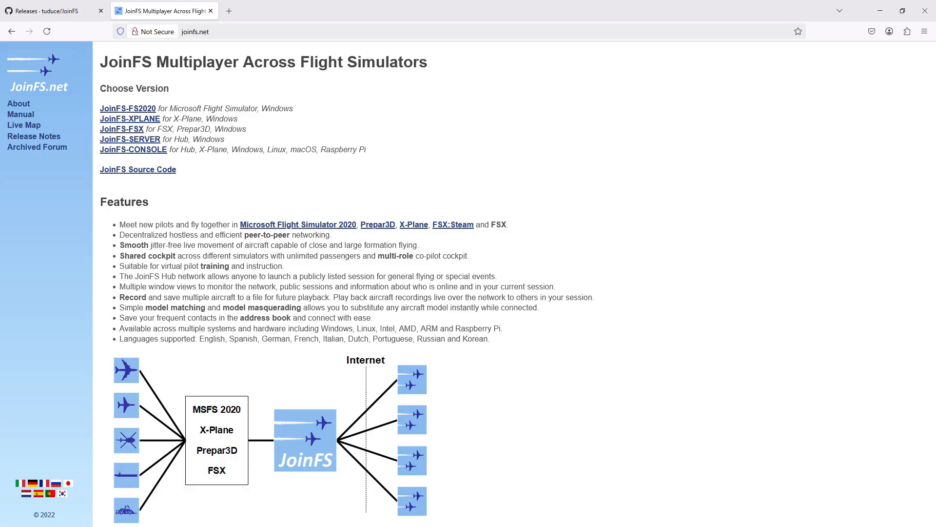
- Switch to the 'Releases - tuduce/JoinFS' tab showing the v3.2.27 release
{"action": "left_click", "coordinate": [53, 11]}
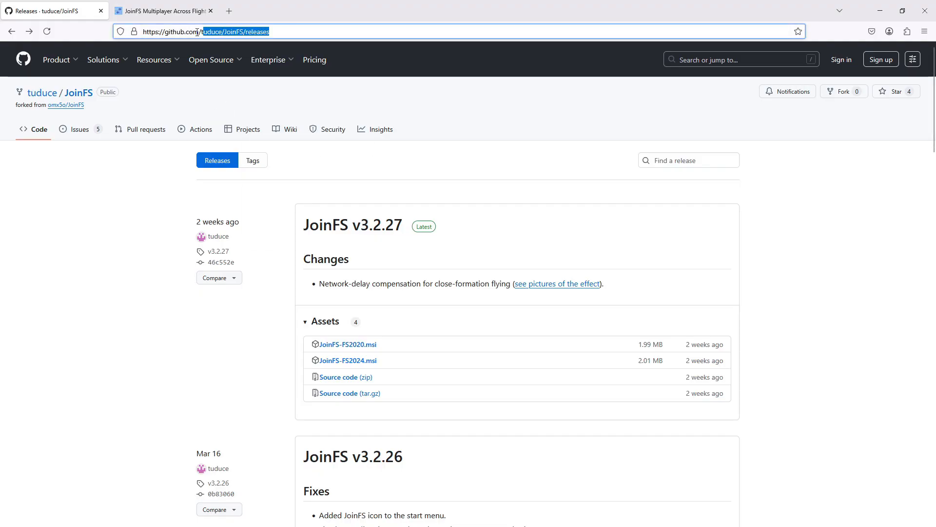
{"action": "left_click", "coordinate": [206, 31]}
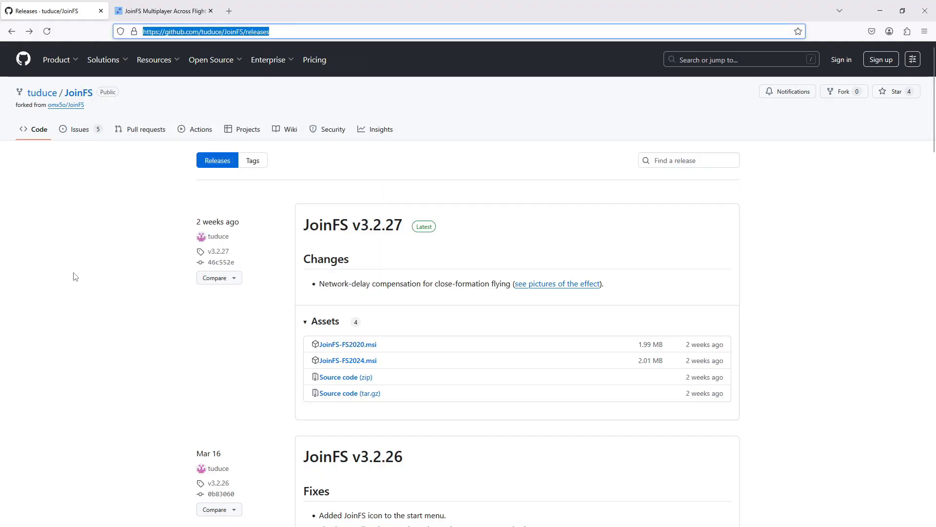
{"action": "mouse_move", "coordinate": [193, 303]}
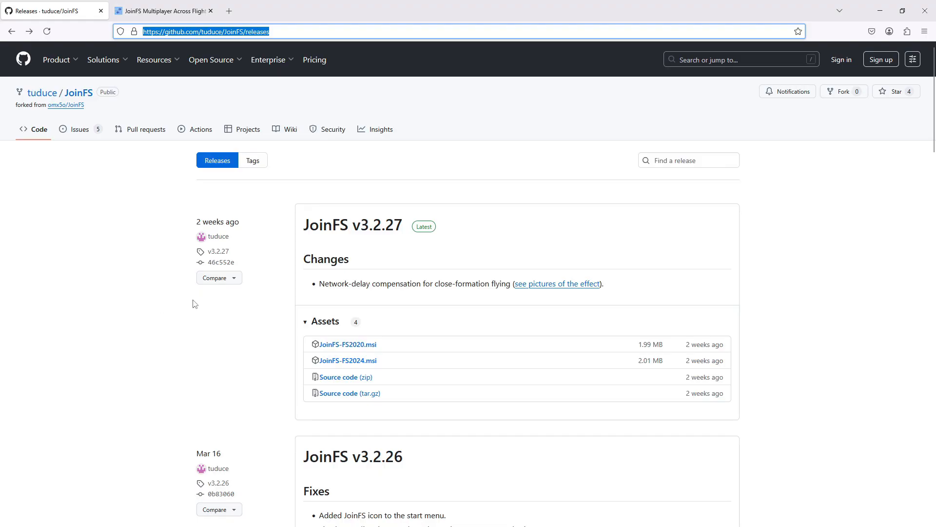
{"action": "mouse_move", "coordinate": [226, 349]}
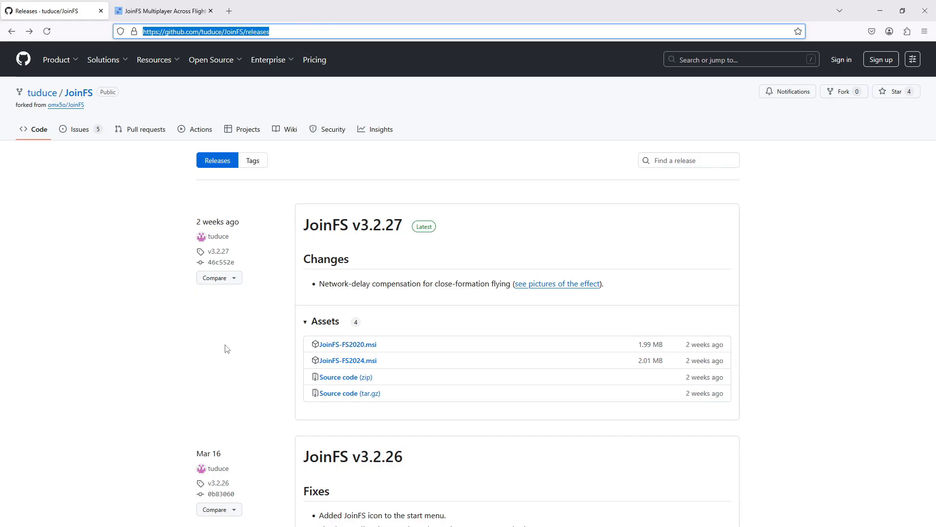
{"action": "mouse_move", "coordinate": [321, 284]}
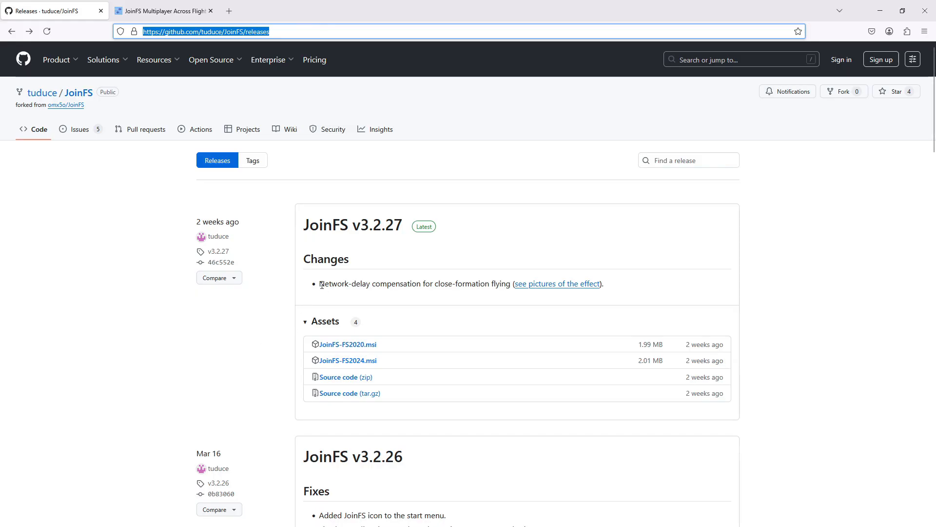
{"action": "left_click_drag", "start_coordinate": [320, 284], "coordinate": [520, 284]}
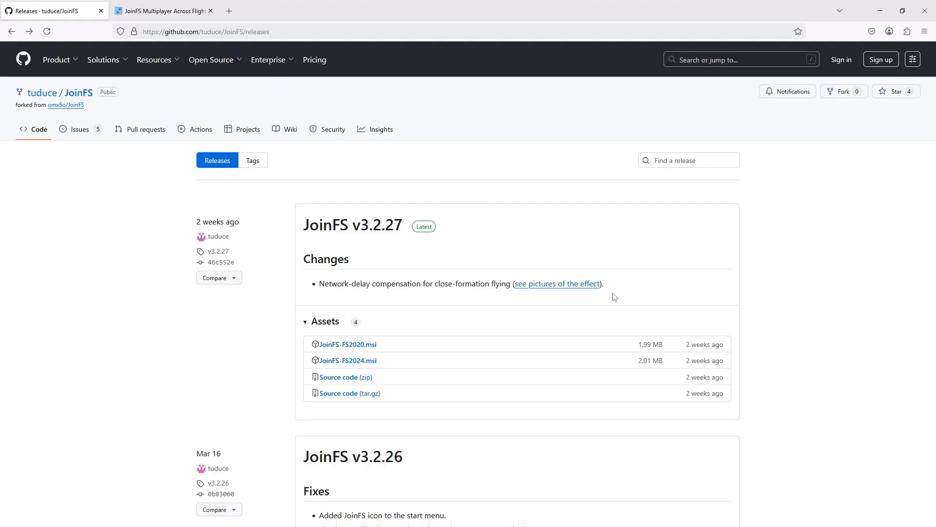
- View issue #20's before-and-after delay-compensation pictures, comments and videos
{"action": "left_click", "coordinate": [556, 284]}
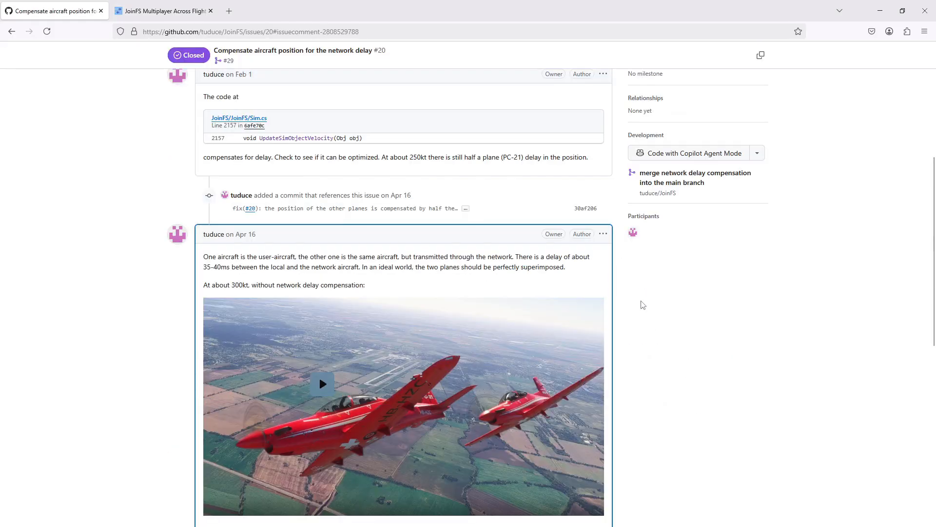
{"action": "scroll", "scroll_direction": "down", "scroll_amount": 3}
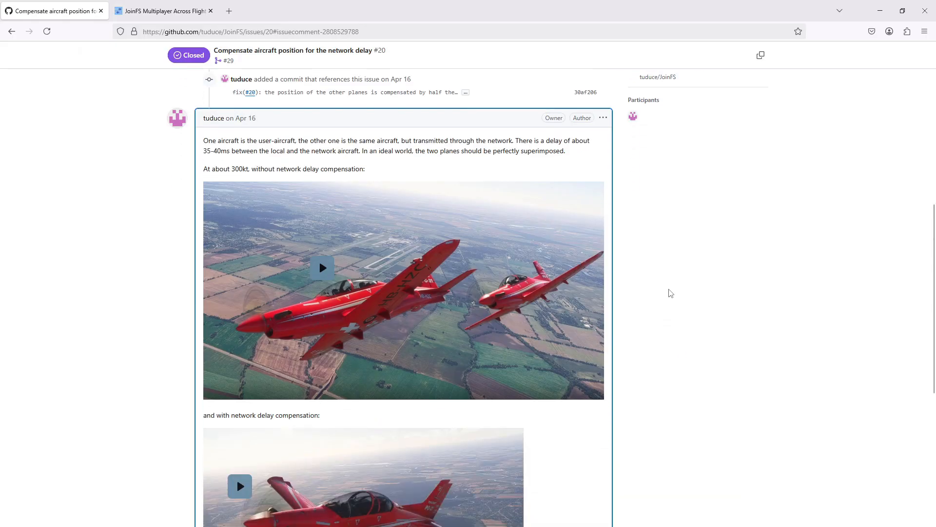
{"action": "scroll", "scroll_direction": "down", "scroll_amount": 3}
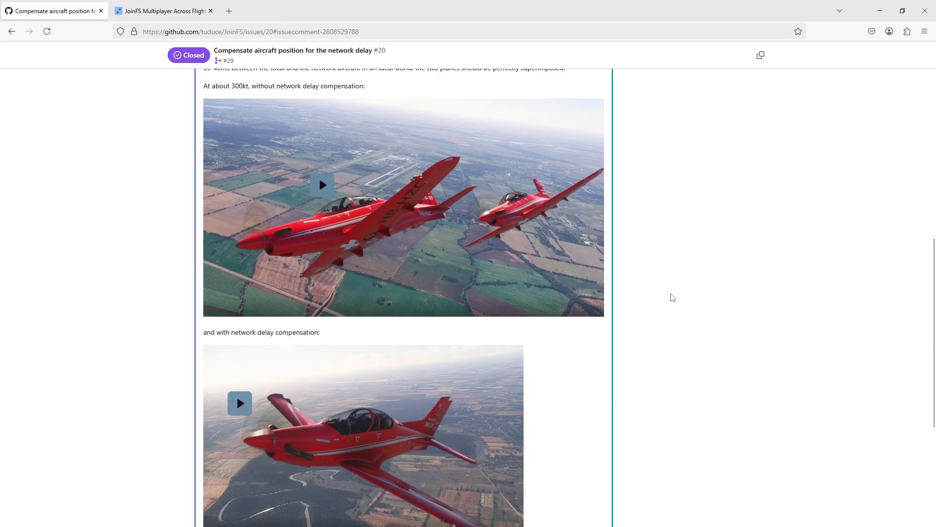
{"action": "mouse_move", "coordinate": [442, 218]}
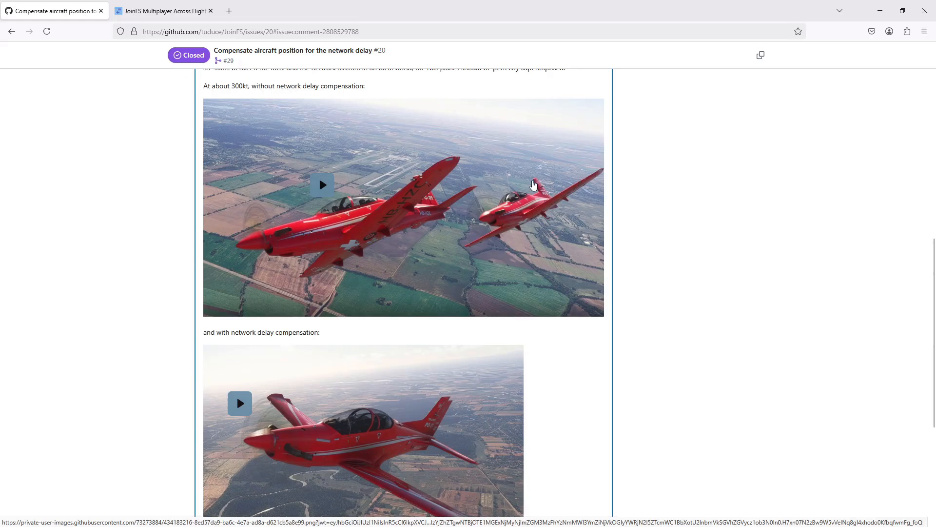
{"action": "mouse_move", "coordinate": [472, 227]}
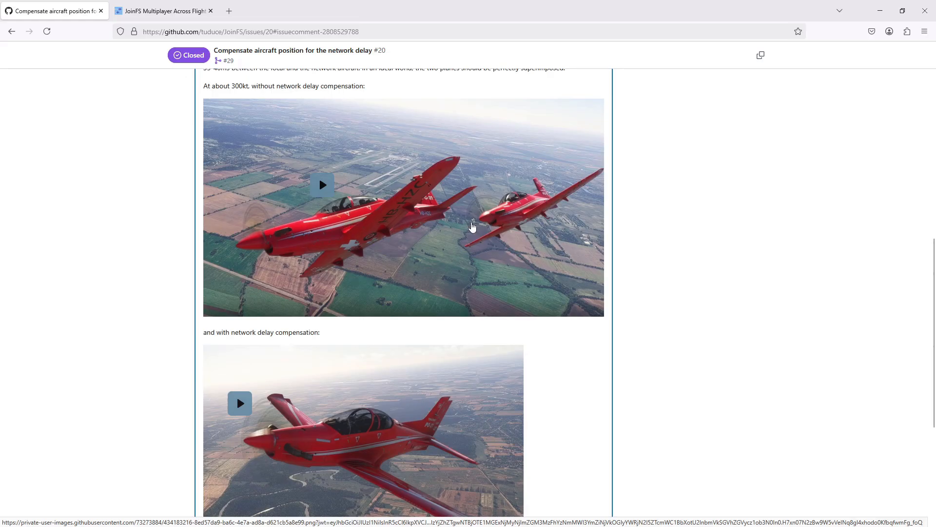
{"action": "mouse_move", "coordinate": [506, 222]}
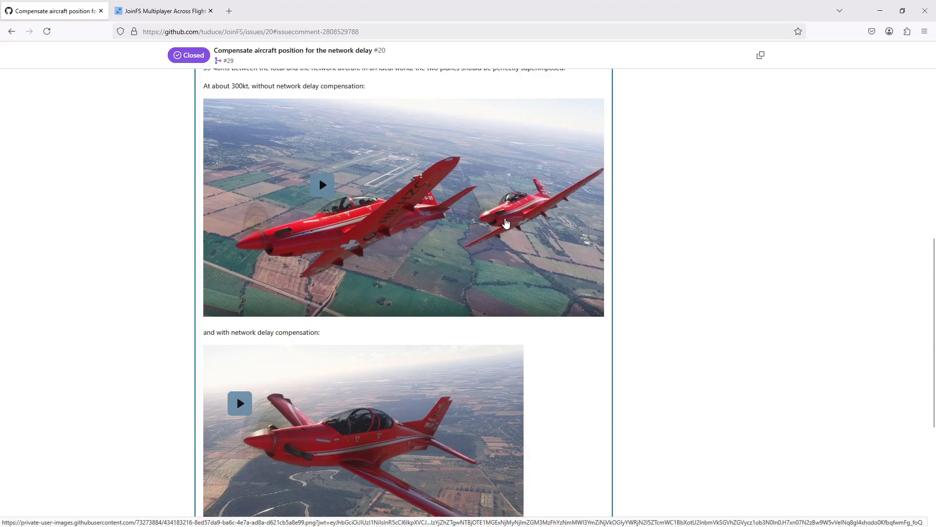
{"action": "scroll", "scroll_direction": "down", "scroll_amount": 3}
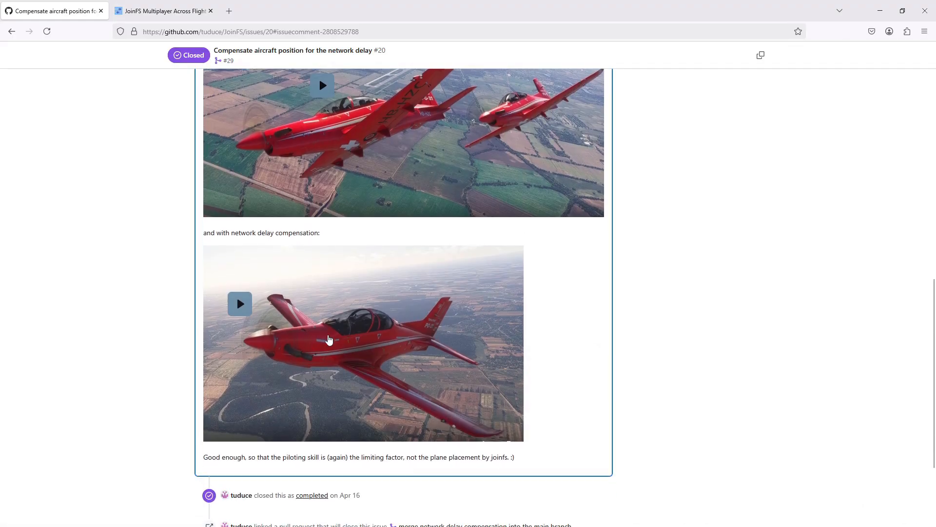
{"action": "mouse_move", "coordinate": [429, 353]}
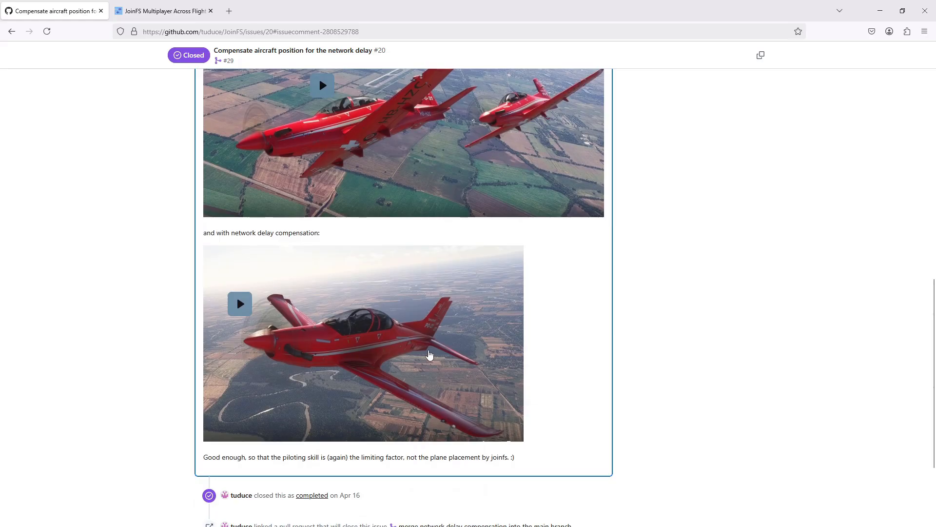
{"action": "scroll", "scroll_direction": "up", "scroll_amount": 3}
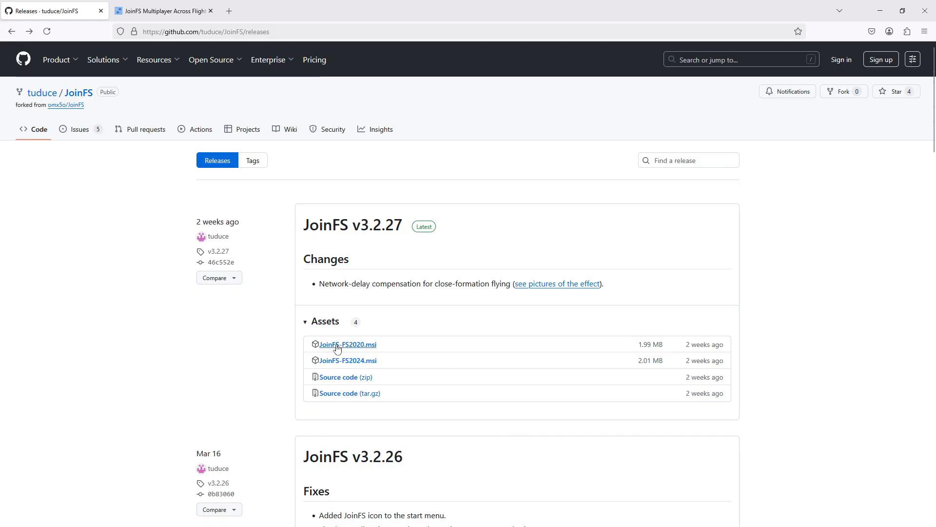
{"action": "mouse_move", "coordinate": [364, 347]}
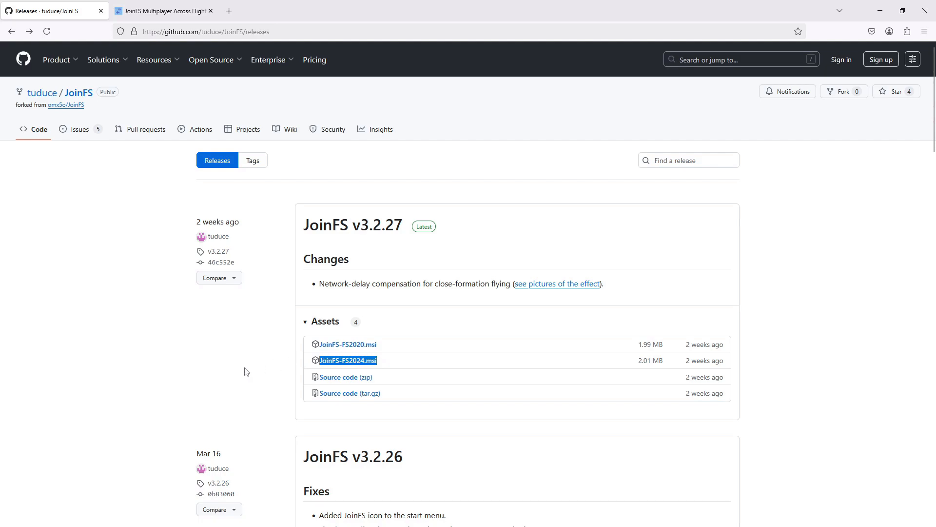
{"action": "mouse_move", "coordinate": [242, 371]}
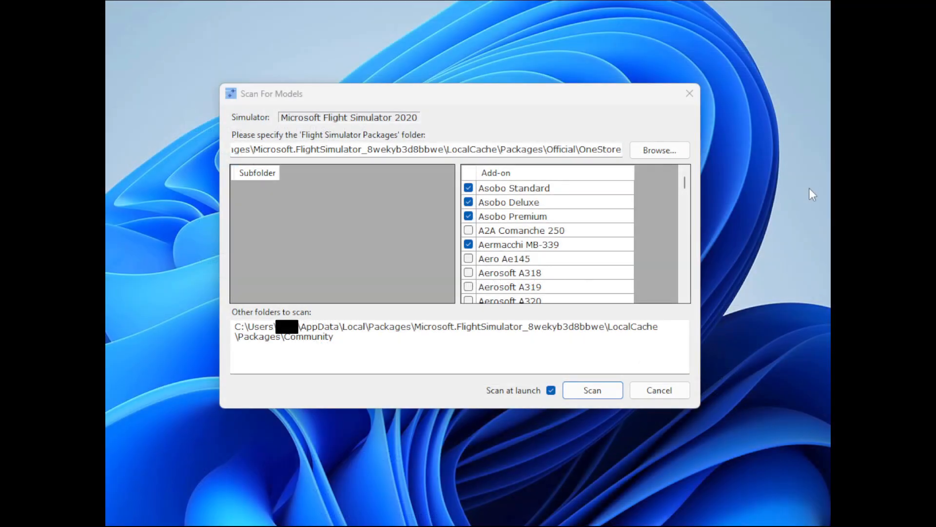
{"action": "mouse_move", "coordinate": [762, 222]}
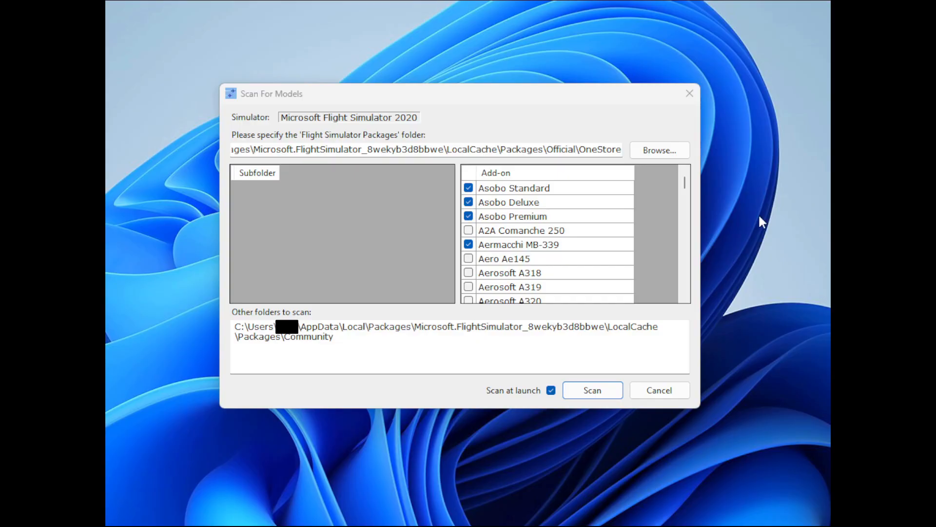
{"action": "mouse_move", "coordinate": [681, 188]}
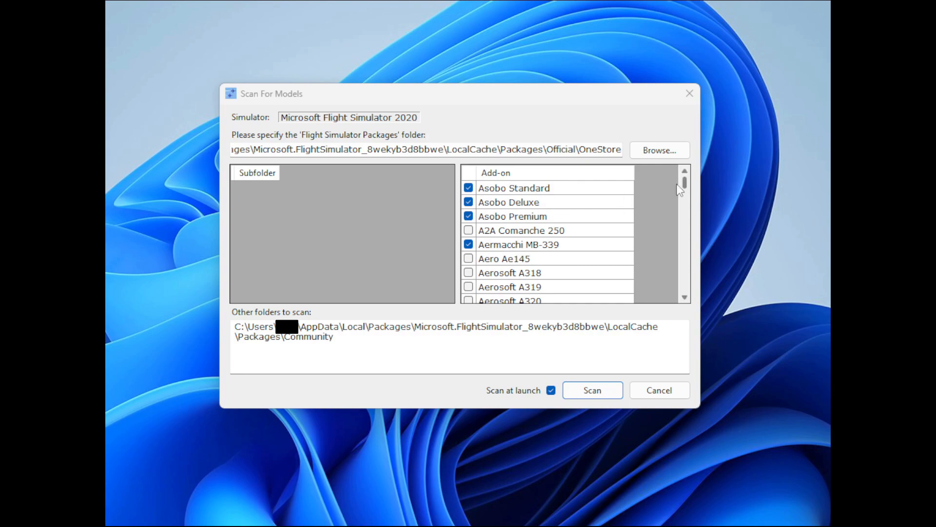
{"action": "mouse_move", "coordinate": [505, 220]}
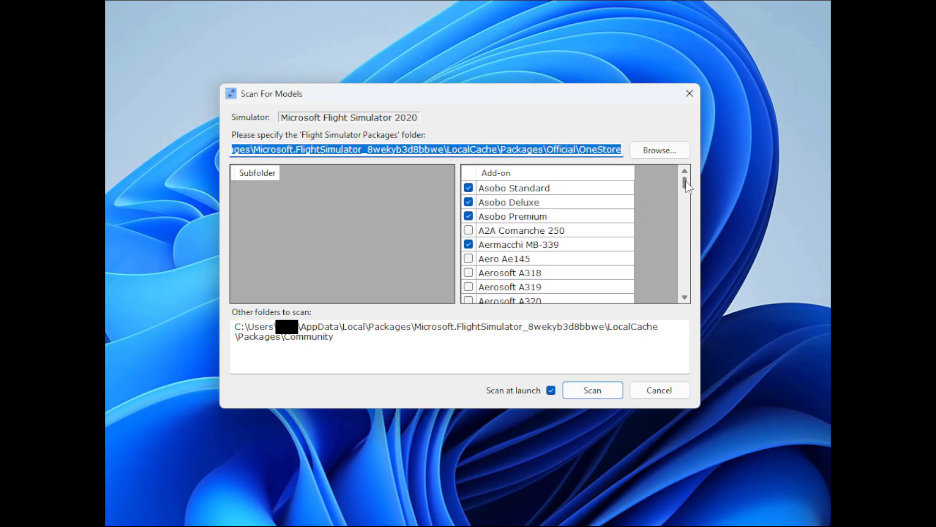
{"action": "scroll", "scroll_direction": "down", "scroll_amount": 3}
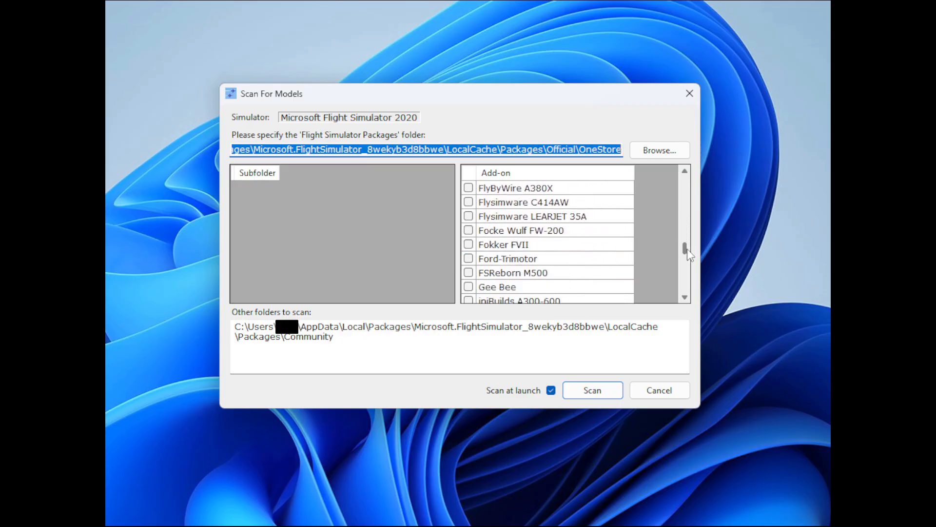
{"action": "scroll", "scroll_direction": "down", "scroll_amount": 3}
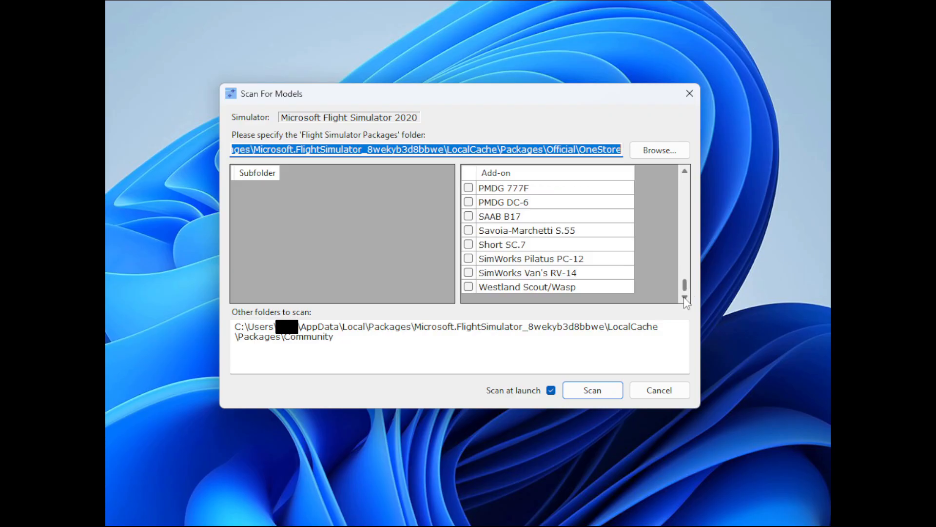
{"action": "mouse_move", "coordinate": [687, 300]}
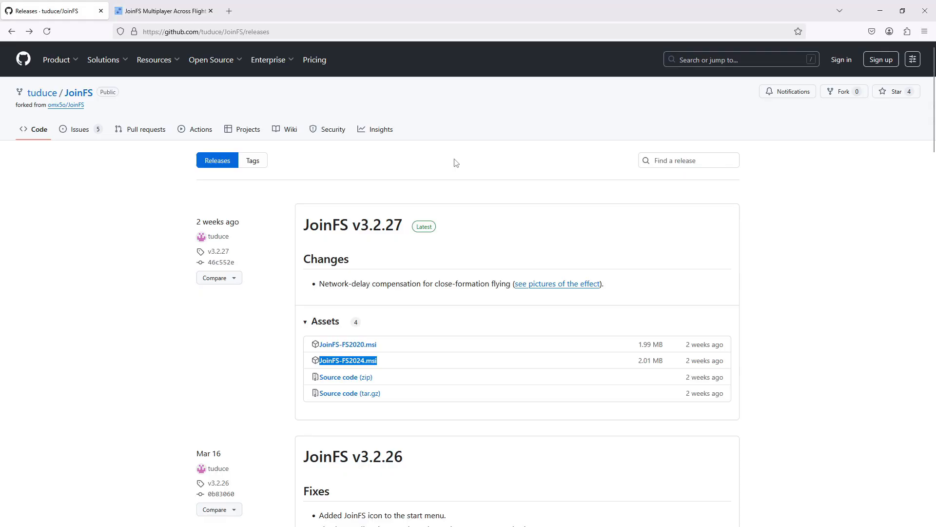
{"action": "mouse_move", "coordinate": [291, 129]}
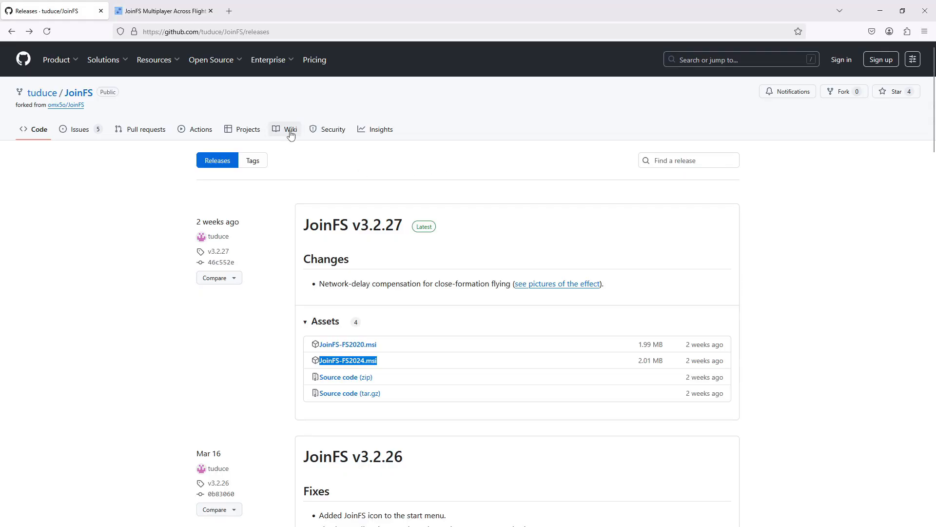
- From the Wiki home page, reach the 'Submit an MSFS2020 add-on' guide
{"action": "left_click", "coordinate": [291, 128]}
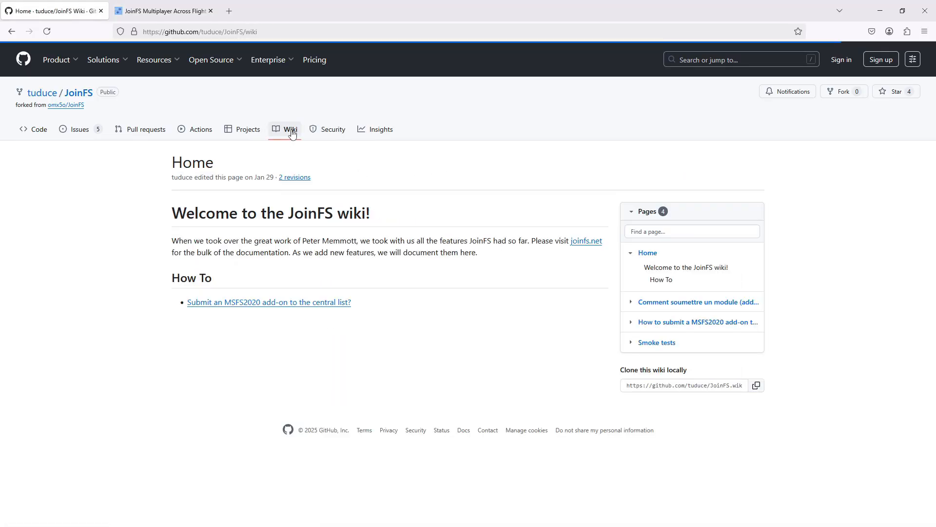
{"action": "mouse_move", "coordinate": [110, 306]}
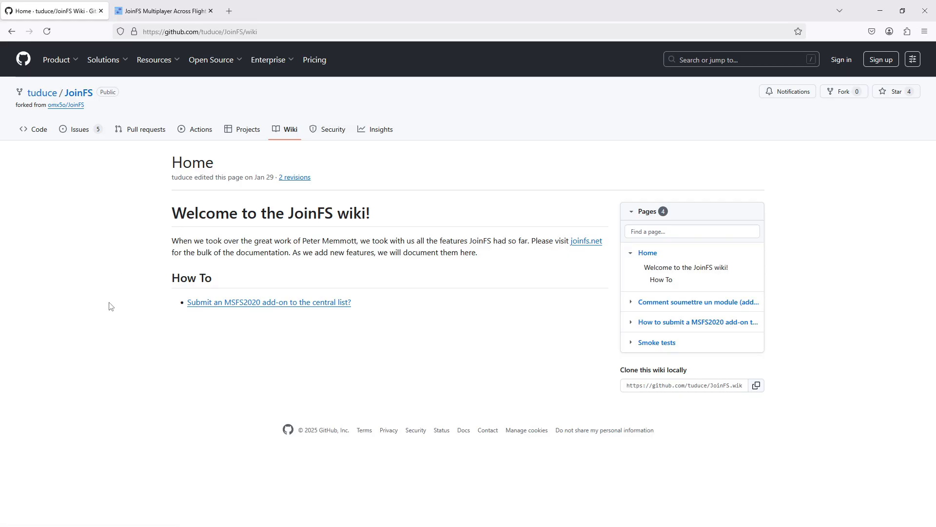
{"action": "mouse_move", "coordinate": [217, 315]}
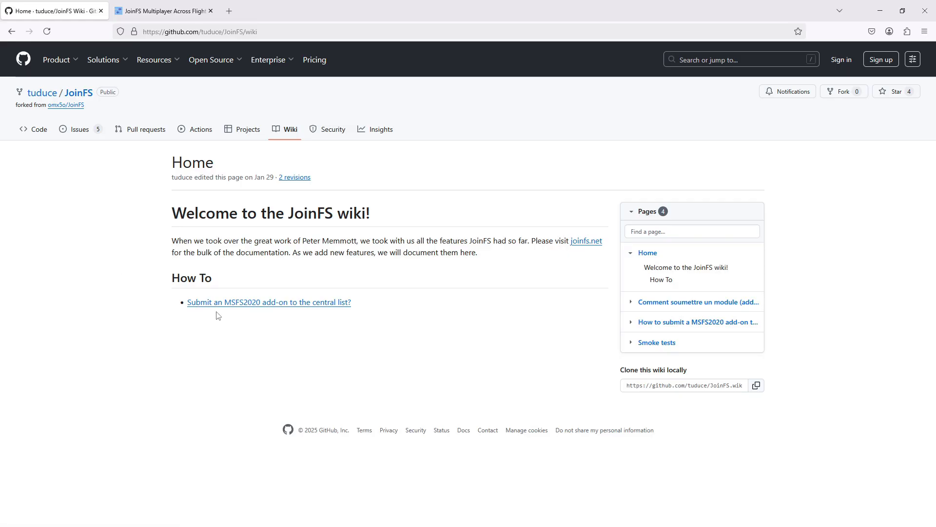
{"action": "mouse_move", "coordinate": [323, 314]}
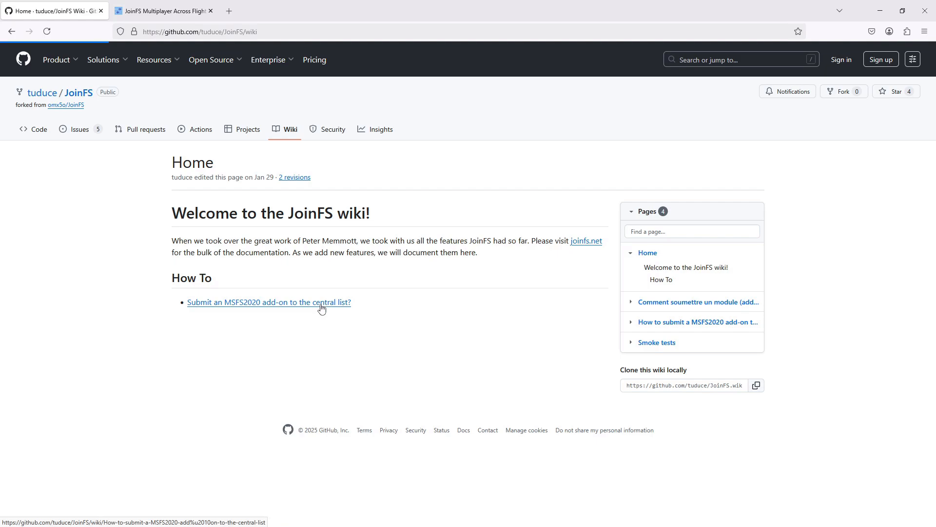
{"action": "left_click", "coordinate": [269, 302]}
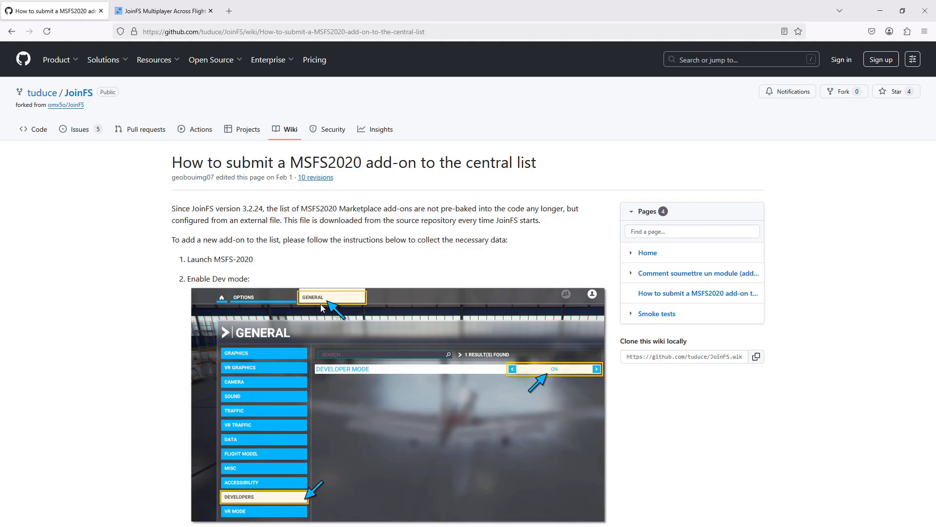
{"action": "mouse_move", "coordinate": [137, 275]}
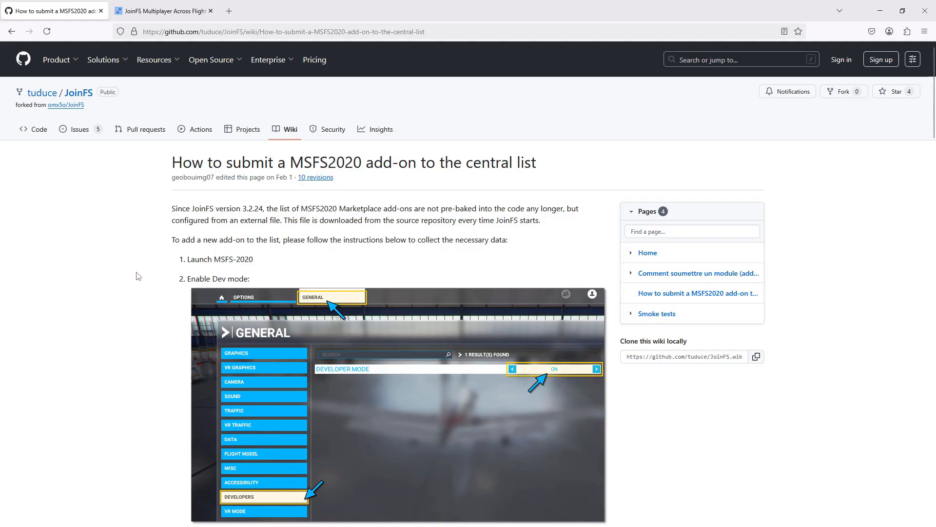
- Scroll the guide to the Dev-mode screenshot and free-flight steps
{"action": "scroll", "scroll_direction": "down", "scroll_amount": 3}
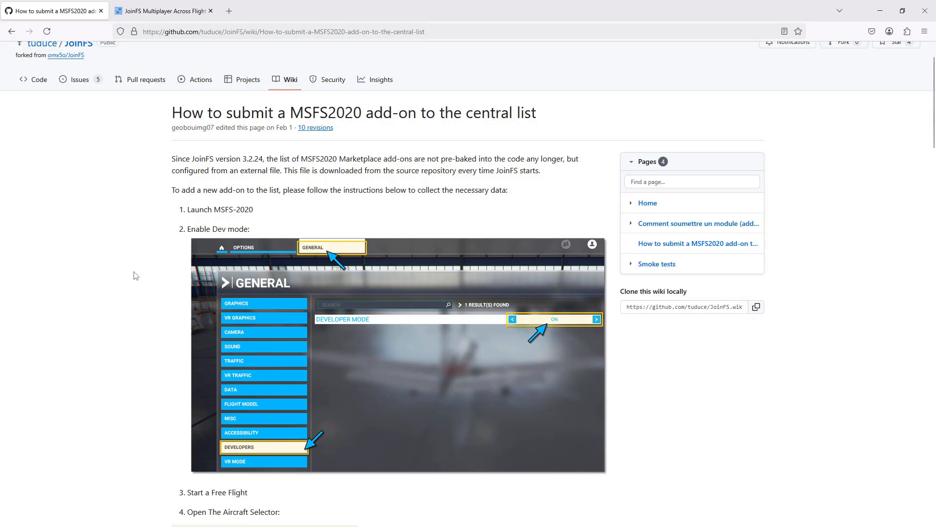